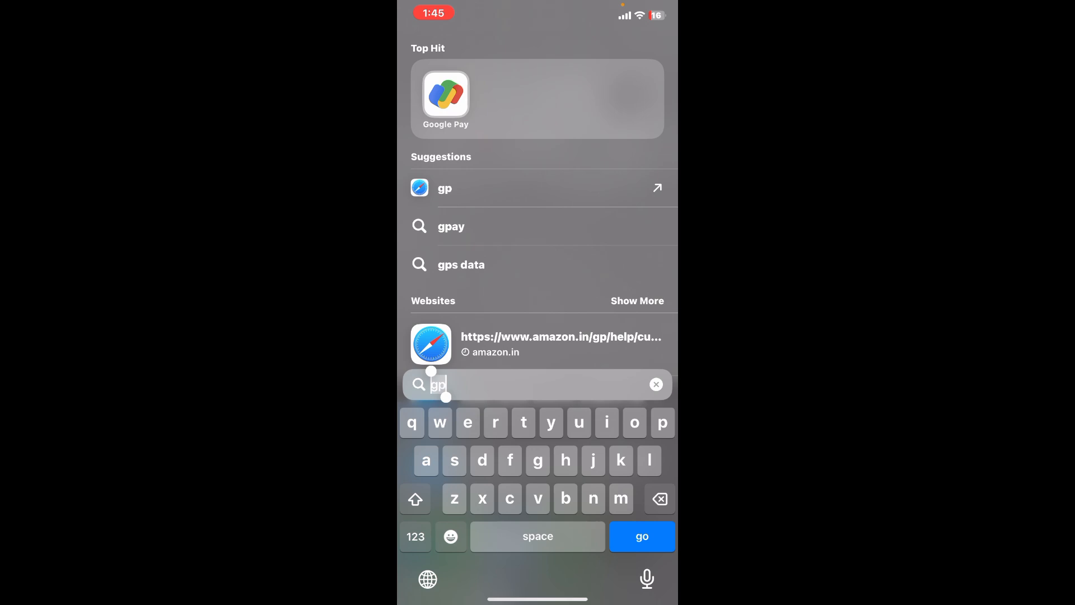
Launch Google Pay from the 'gp' Spotlight Top Hit, reaching the RuPay credit card list
click(445, 98)
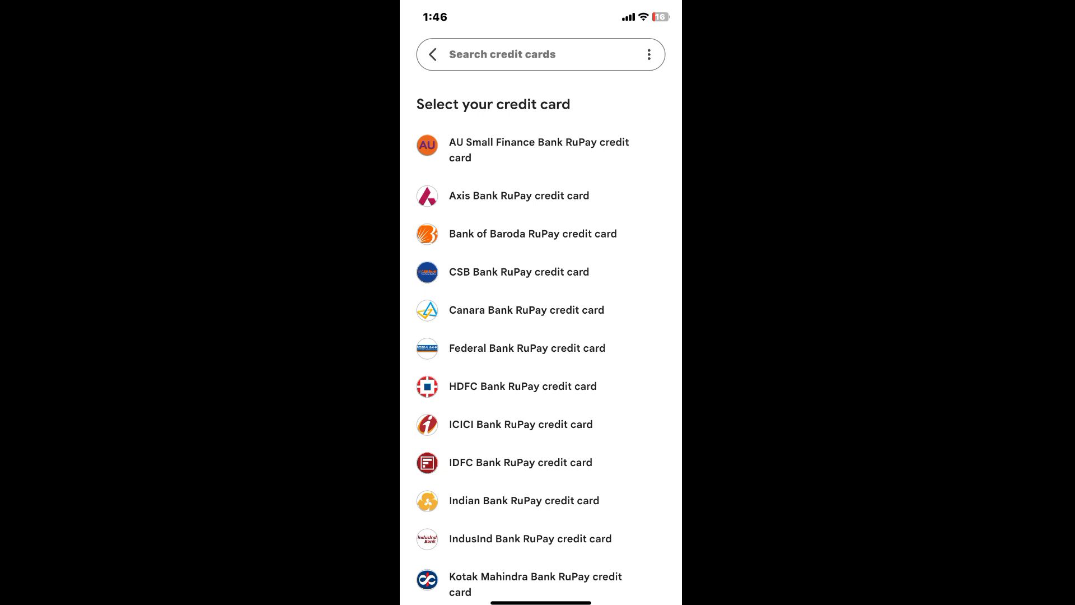
Leave the RuPay credit card list for the profile page with one of three payment methods added
click(432, 54)
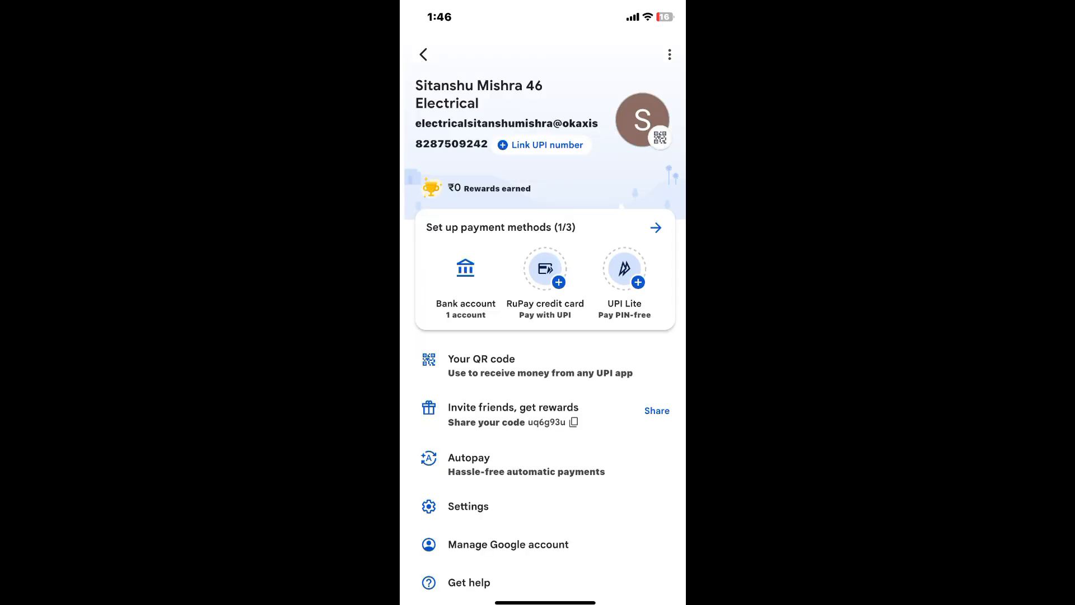